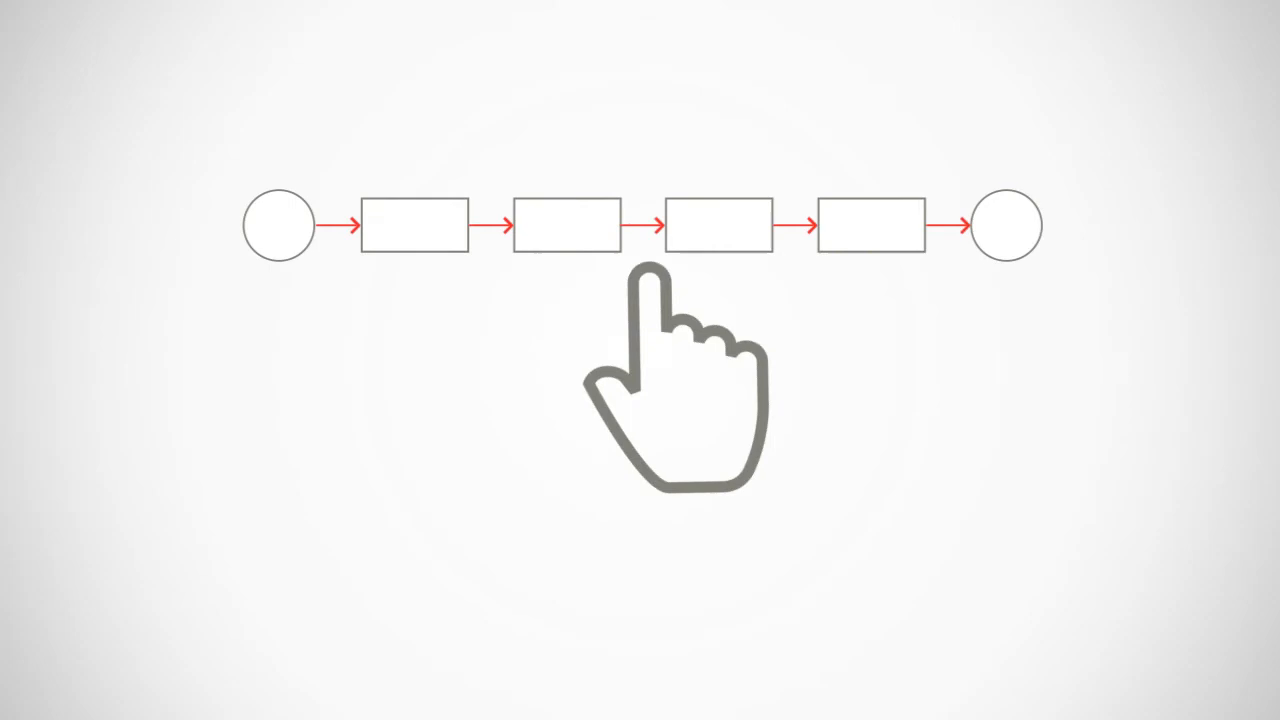
# Advance the demo to the dashboard of clock, dollar and two-way-arrow tiles beside a red bar
pyautogui.click(712, 229)
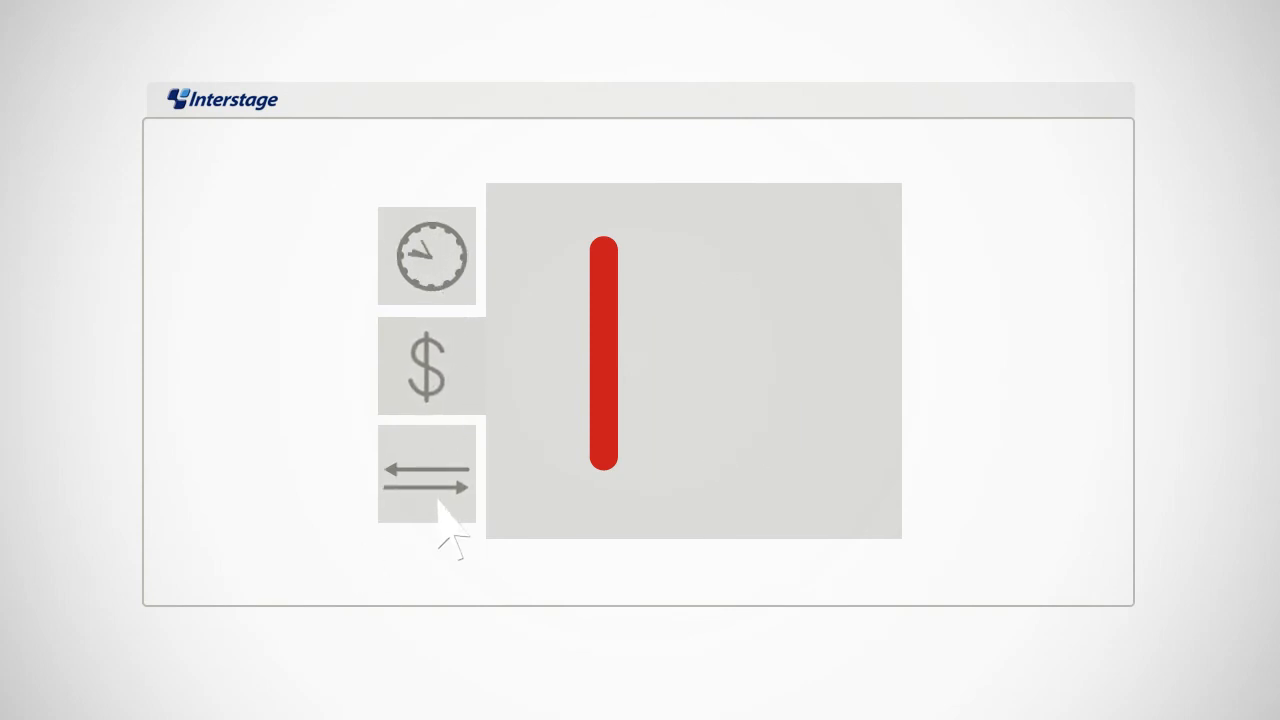
# Show the branching mining diagram with loop-back and magnifier, then the plus-sign monitoring flow
pyautogui.click(427, 474)
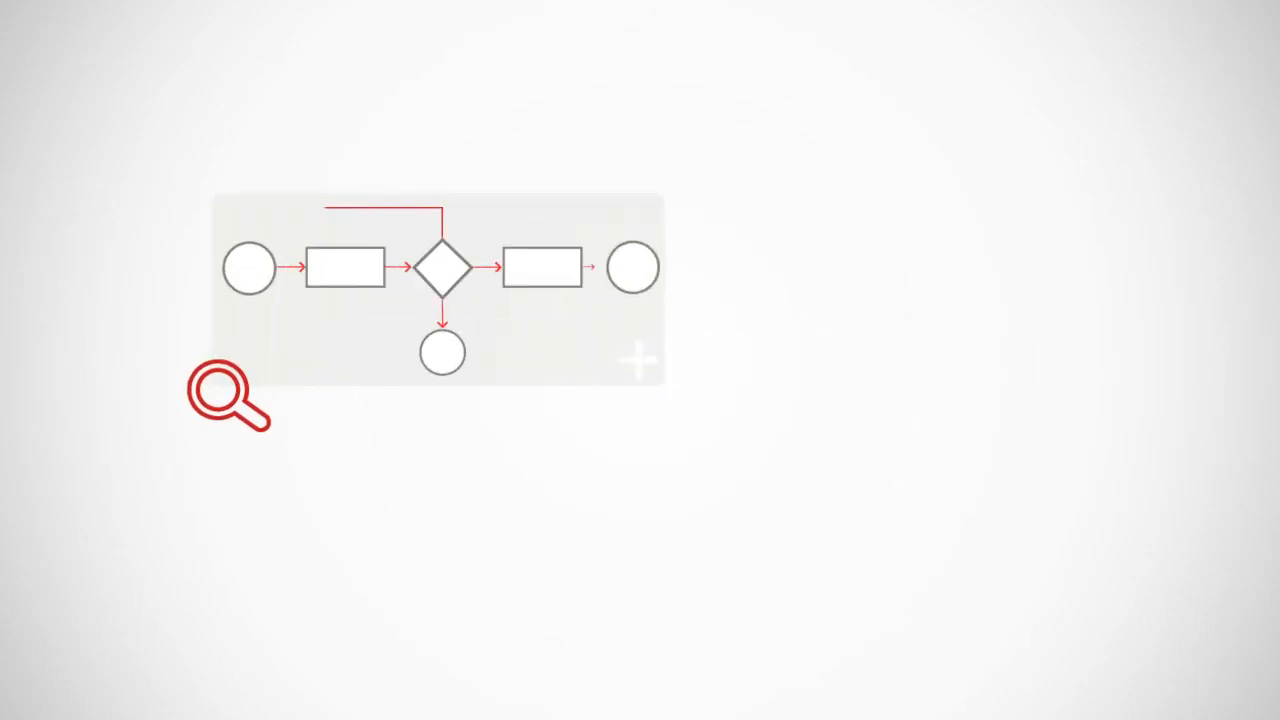
pyautogui.click(636, 360)
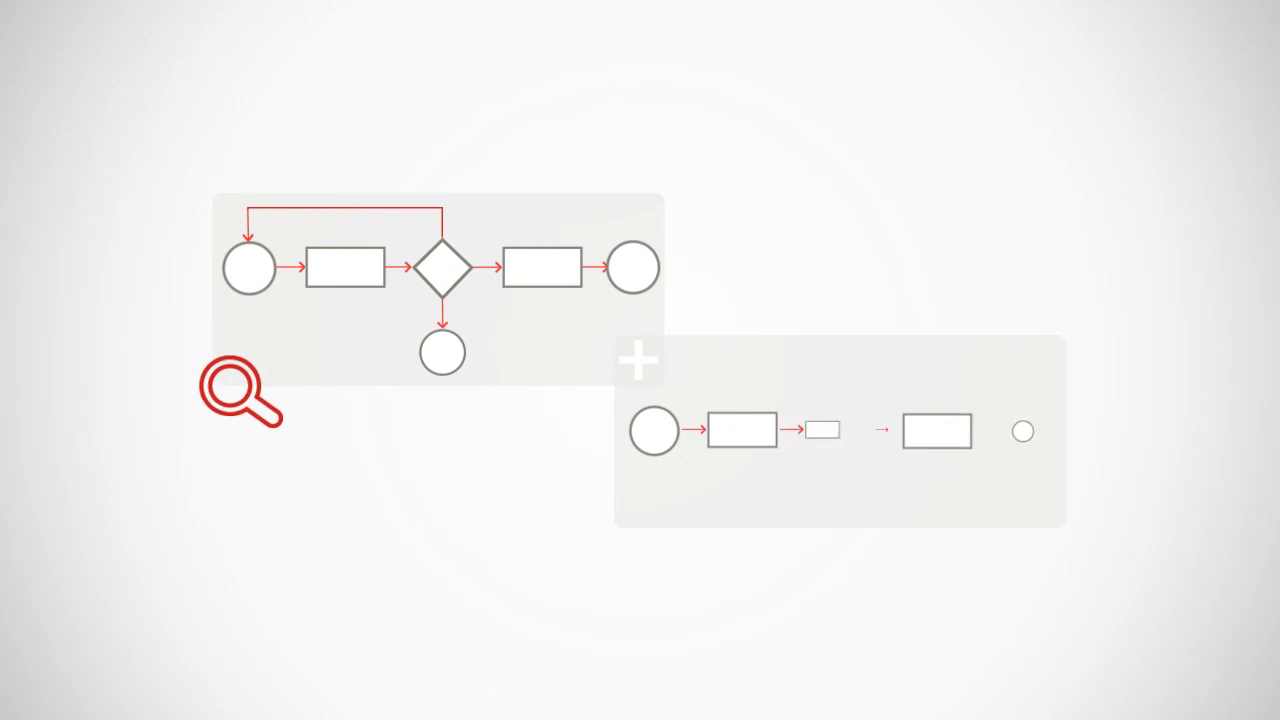